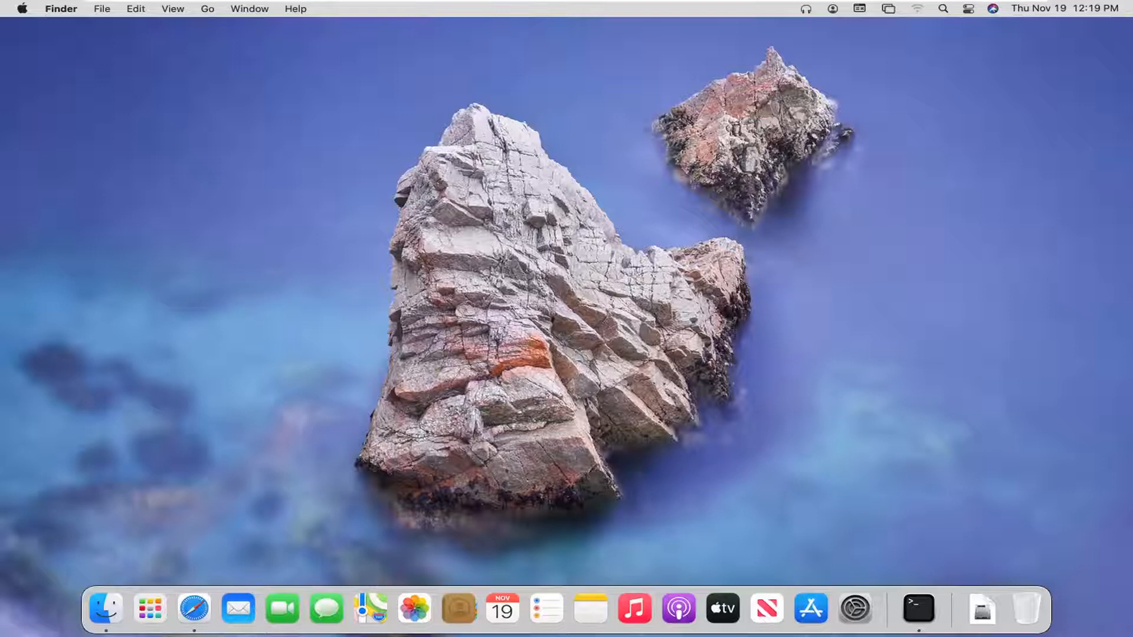
pyautogui.moveTo(932, 221)
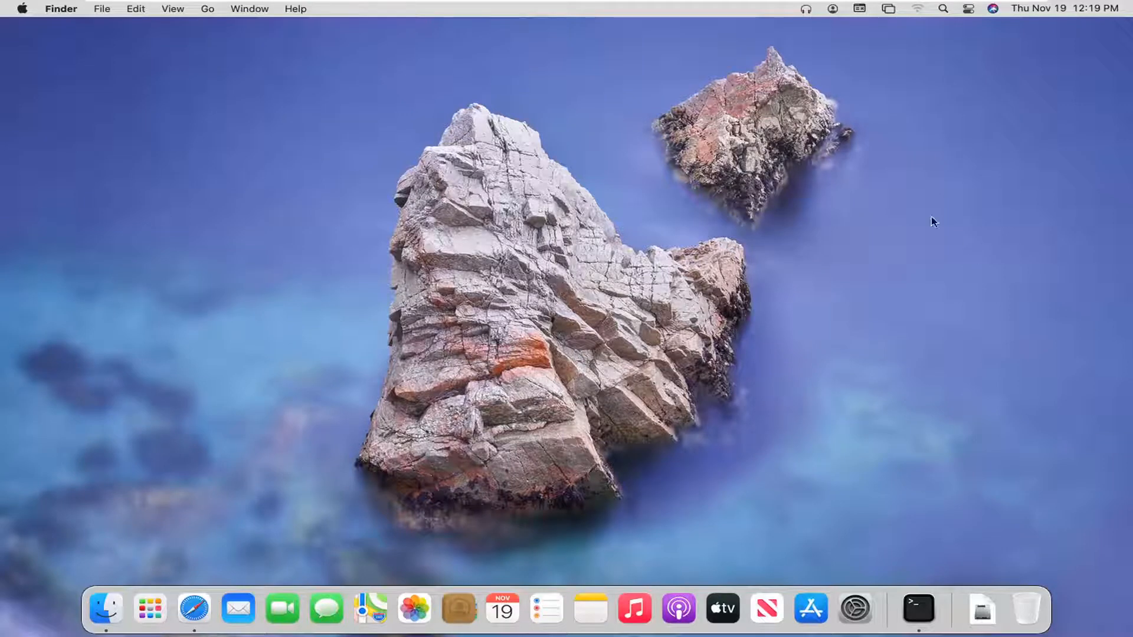
pyautogui.moveTo(833, 64)
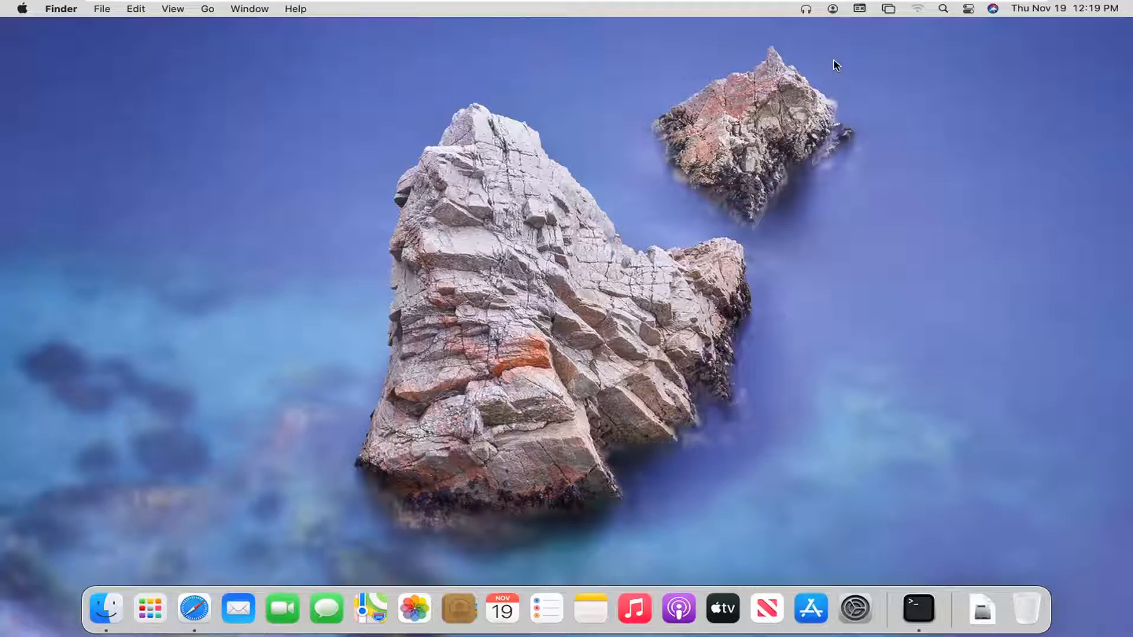
pyautogui.moveTo(800, 102)
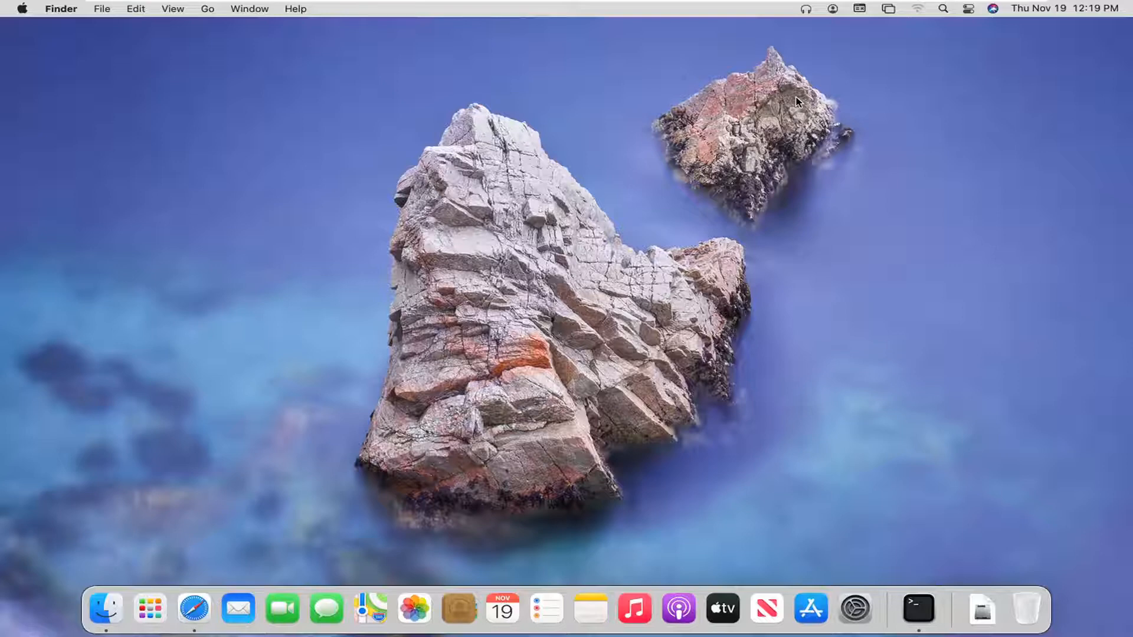
pyautogui.moveTo(805, 10)
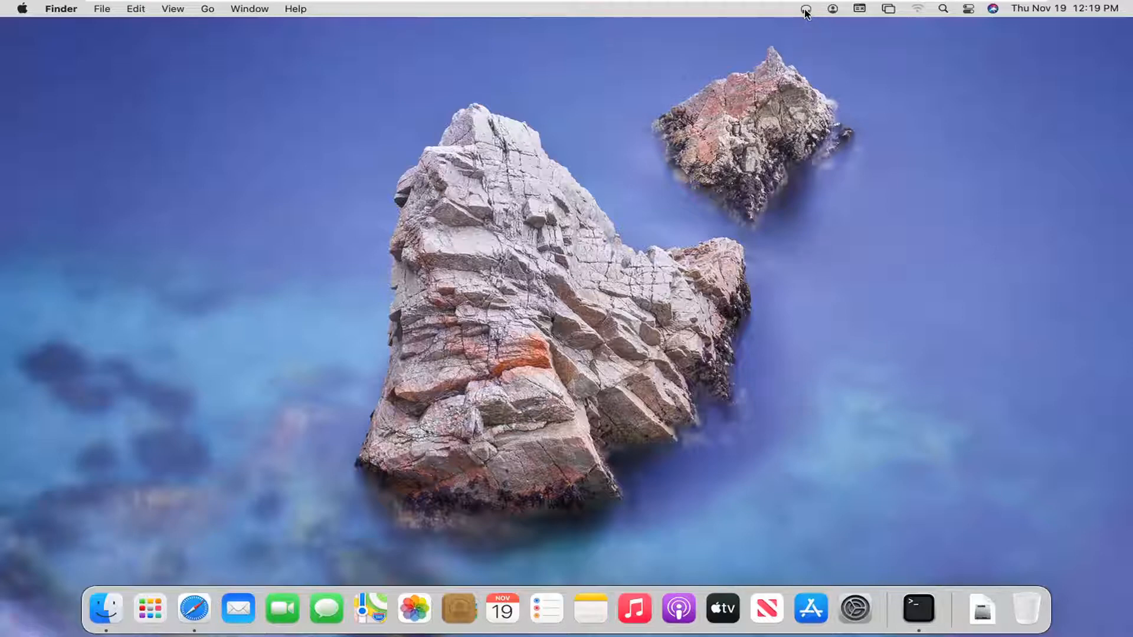
# Show the menu-bar Sound controls with volume level and Headphones, Digital Out, Line Out outputs.
pyautogui.click(805, 10)
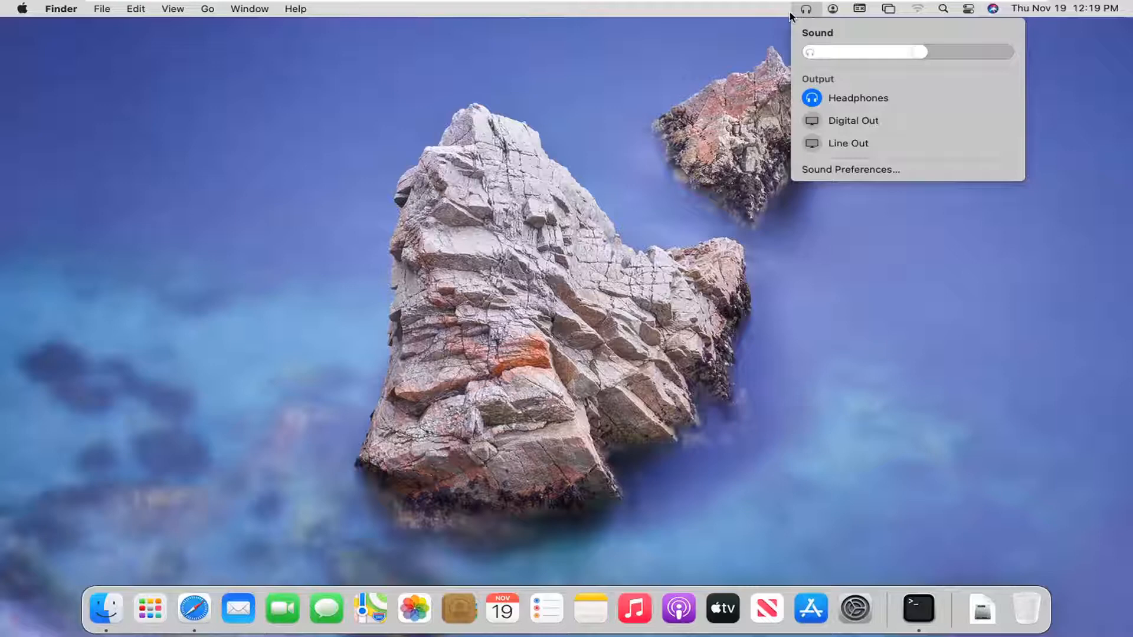
pyautogui.moveTo(804, 29)
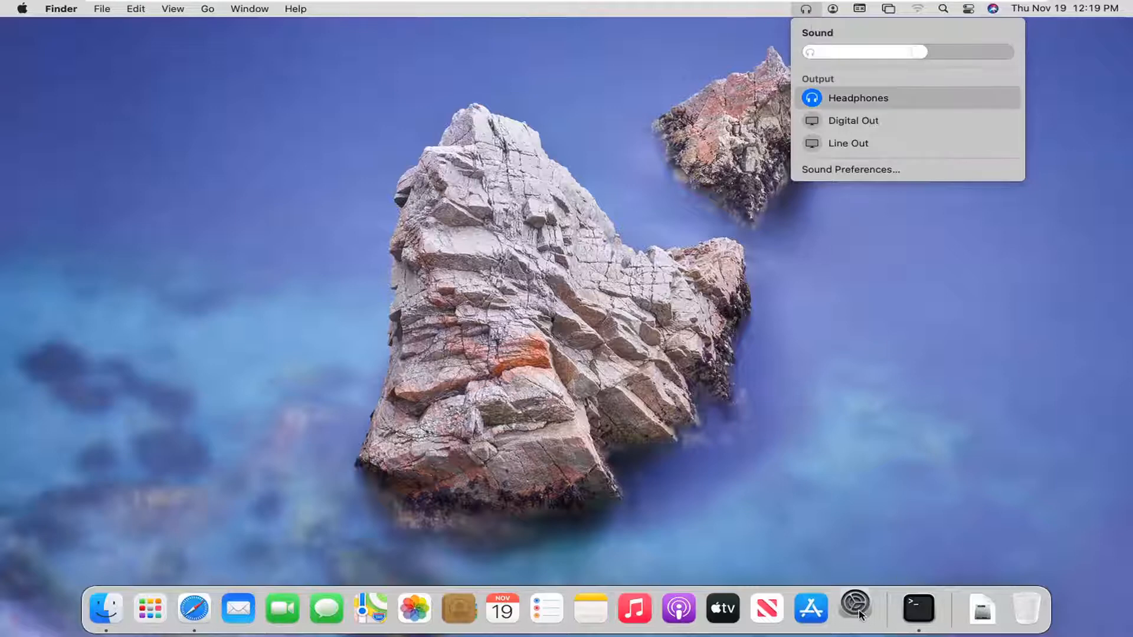
# Reach the Sound pane from System Preferences in the Dock, then close the window.
pyautogui.click(854, 609)
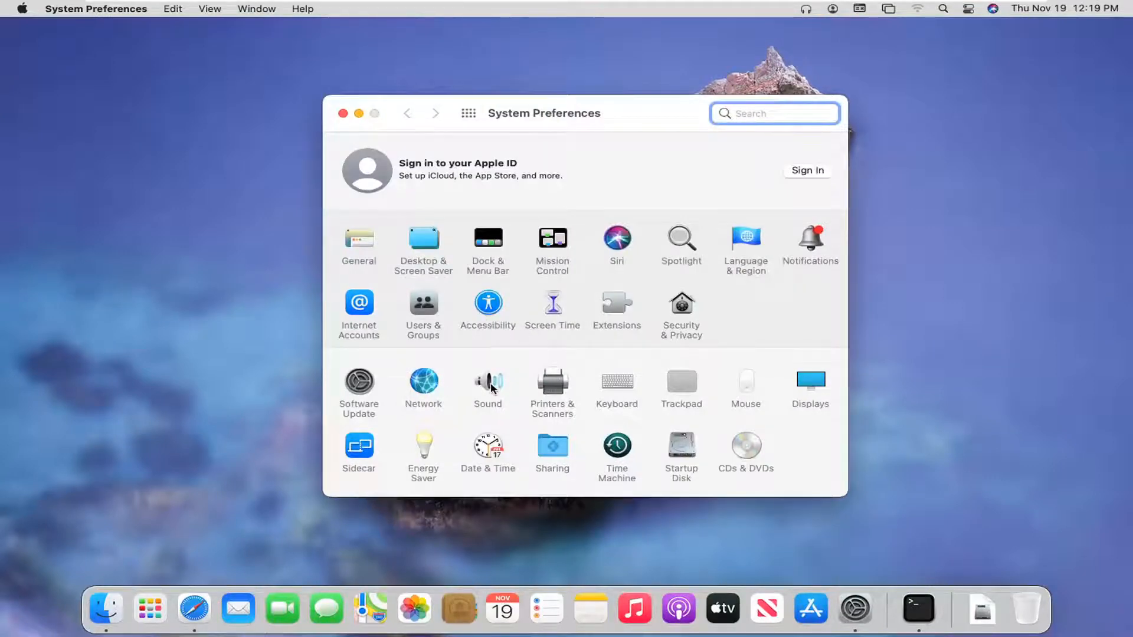
pyautogui.click(488, 382)
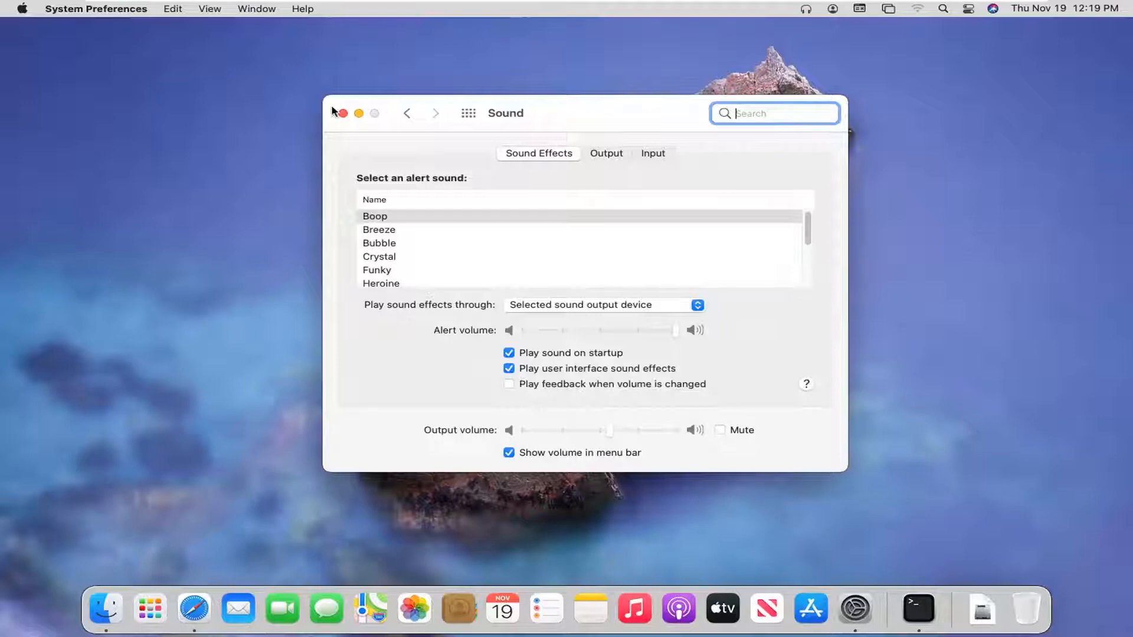
pyautogui.click(341, 114)
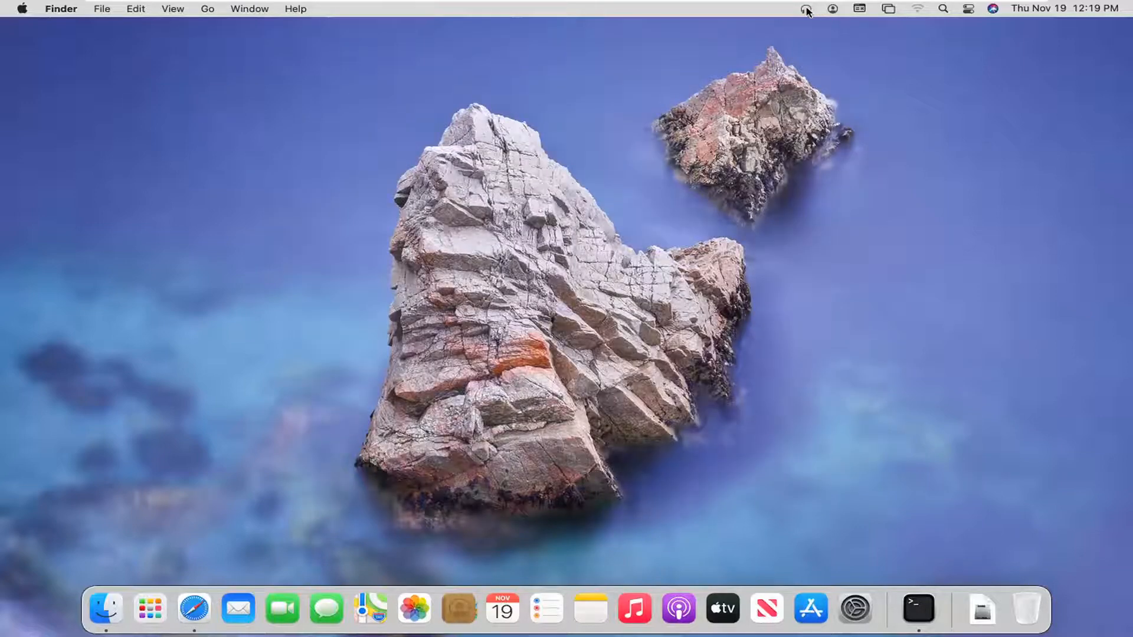
# Reopen the Sound pane on Sound Effects via Sound Preferences… in the menu-bar Sound menu.
pyautogui.click(803, 9)
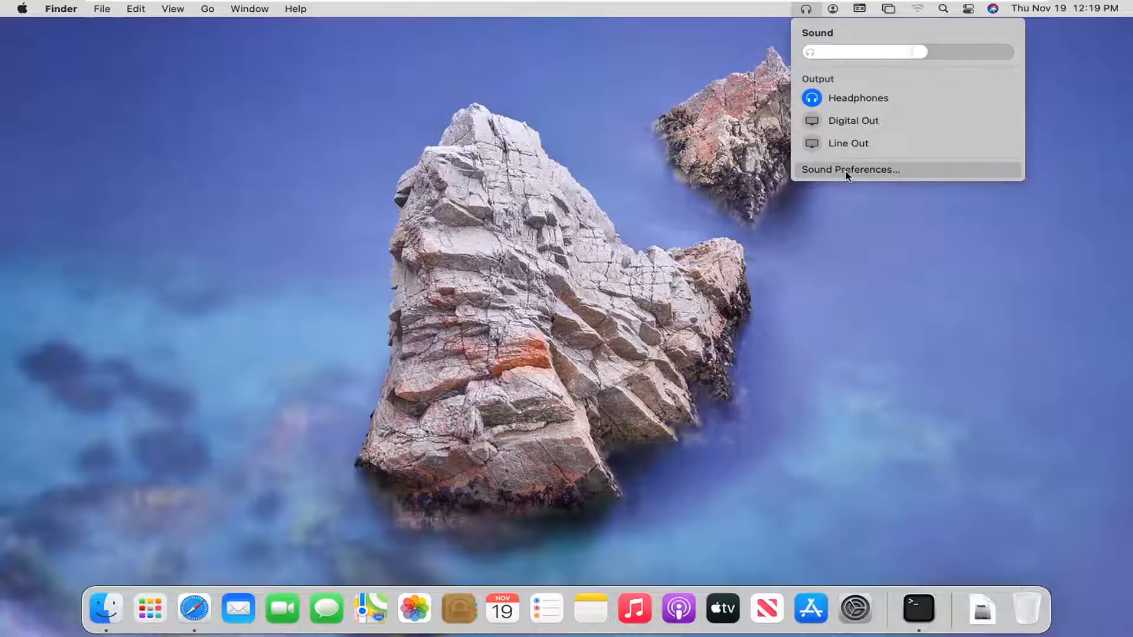
pyautogui.click(849, 170)
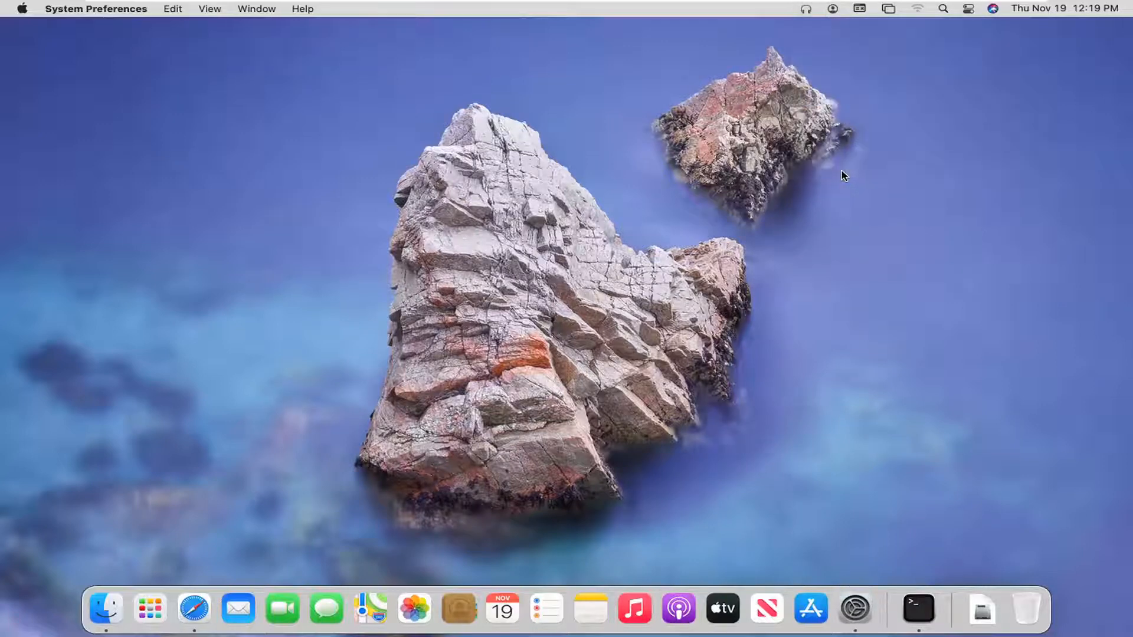
pyautogui.click(854, 609)
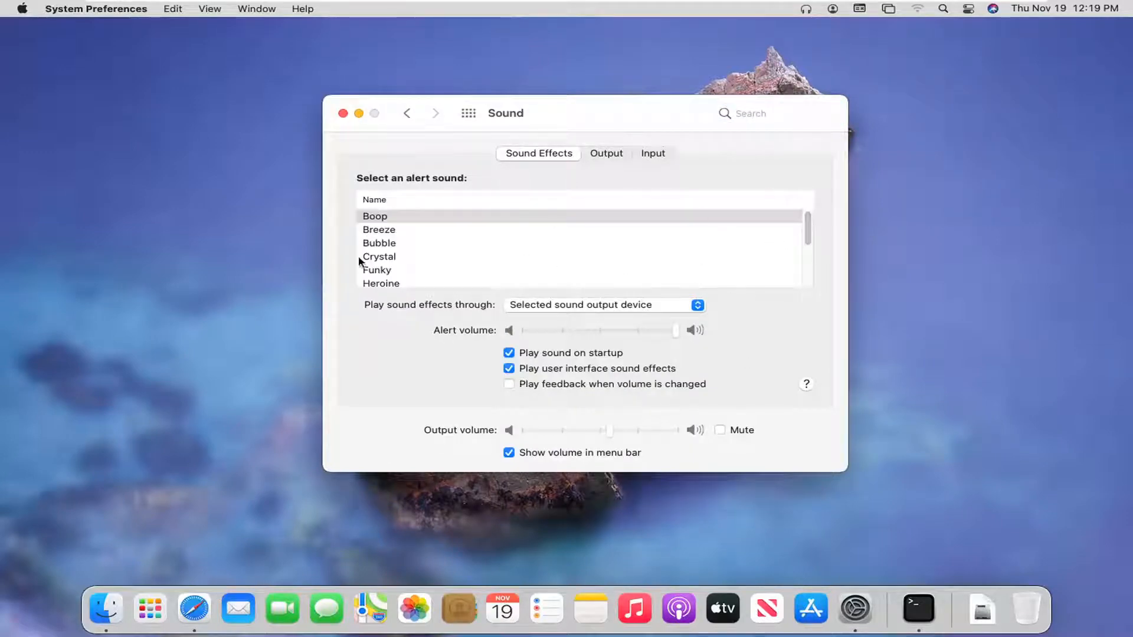
pyautogui.moveTo(424, 239)
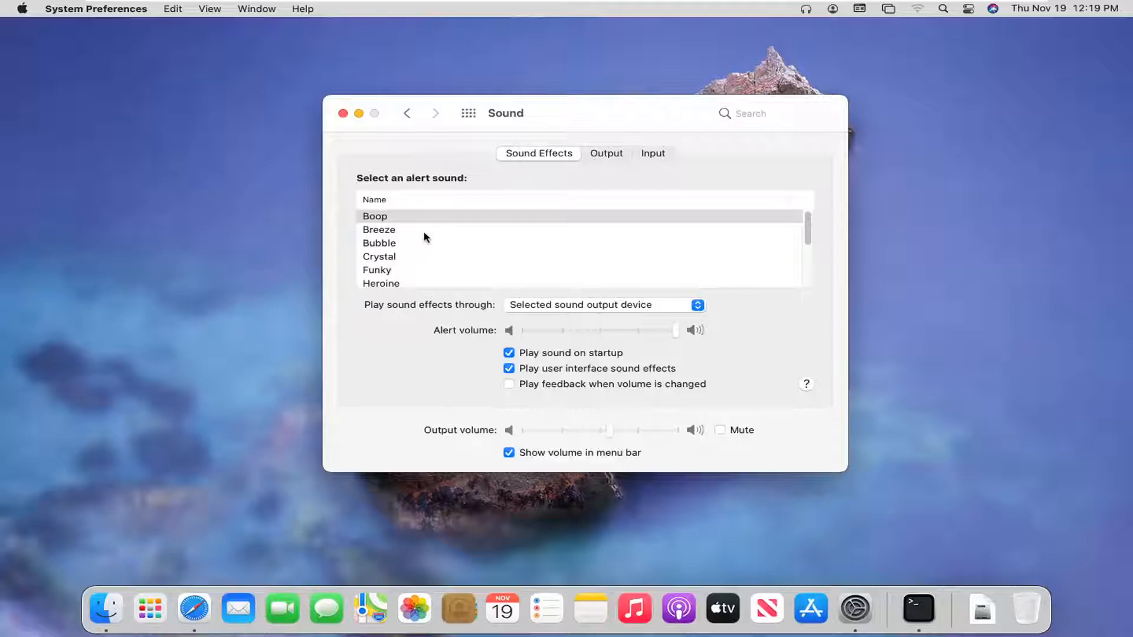
pyautogui.moveTo(479, 217)
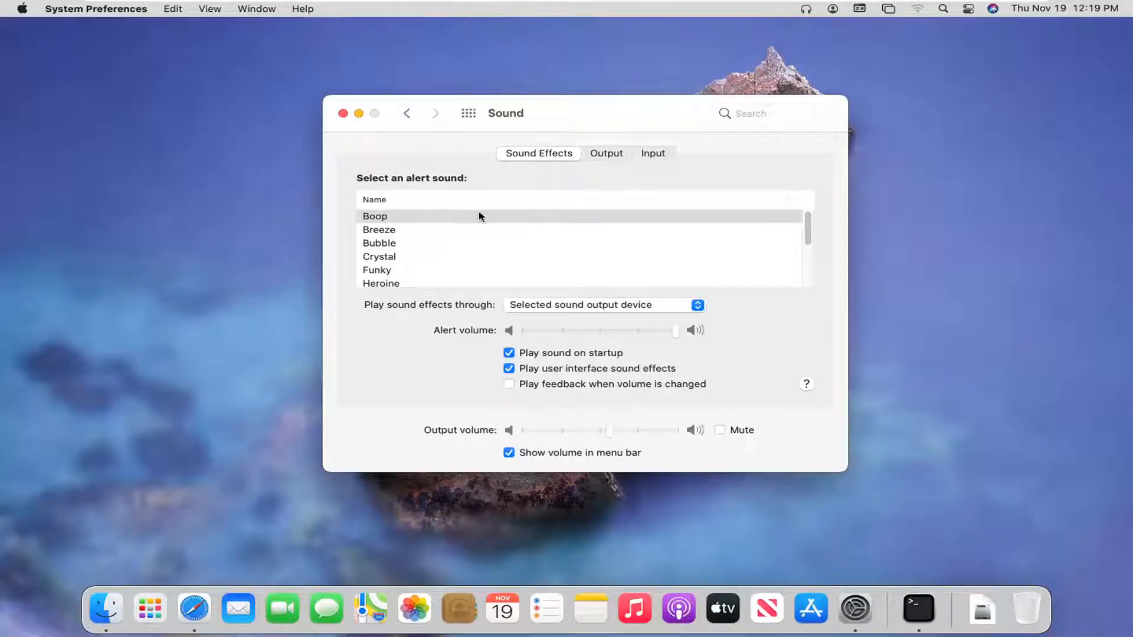
pyautogui.moveTo(415, 233)
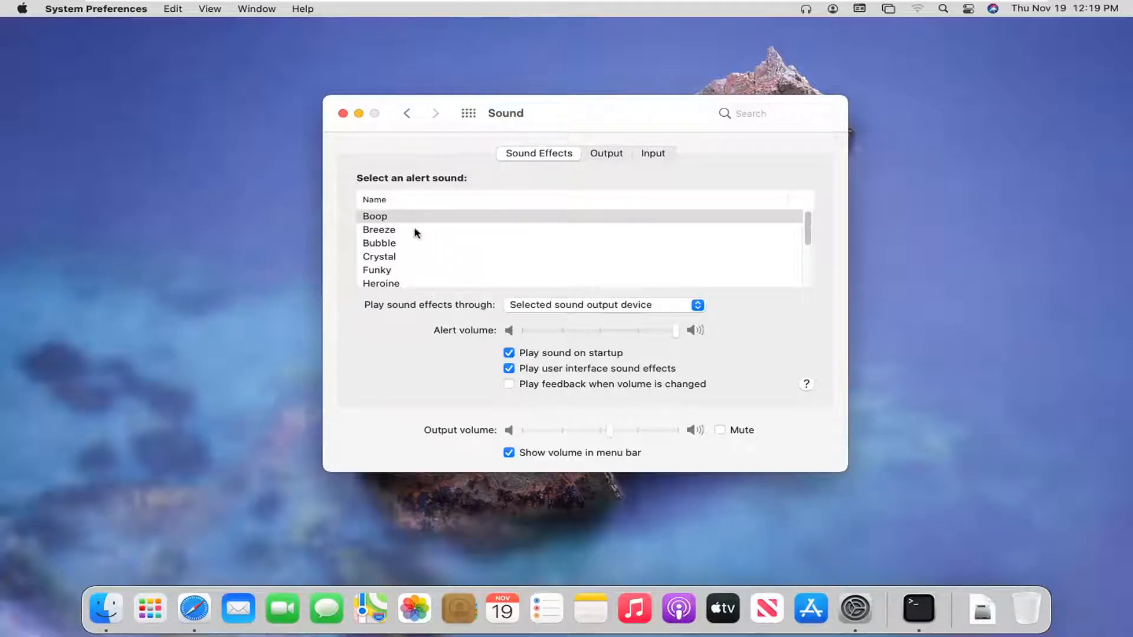
pyautogui.scroll(-3)
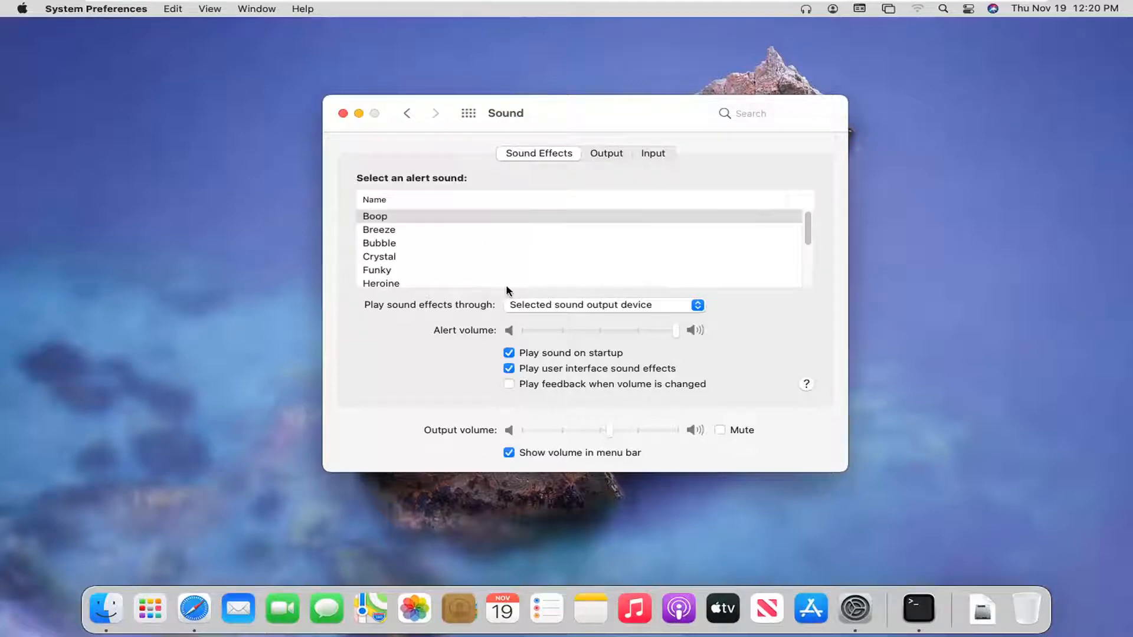
pyautogui.moveTo(483, 318)
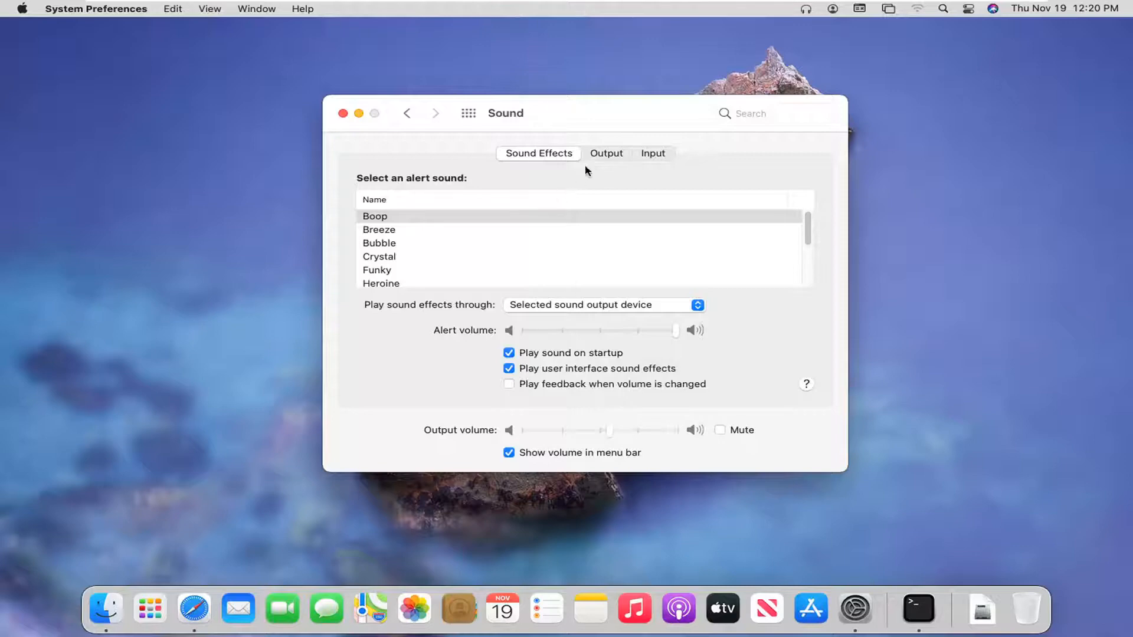
pyautogui.click(607, 154)
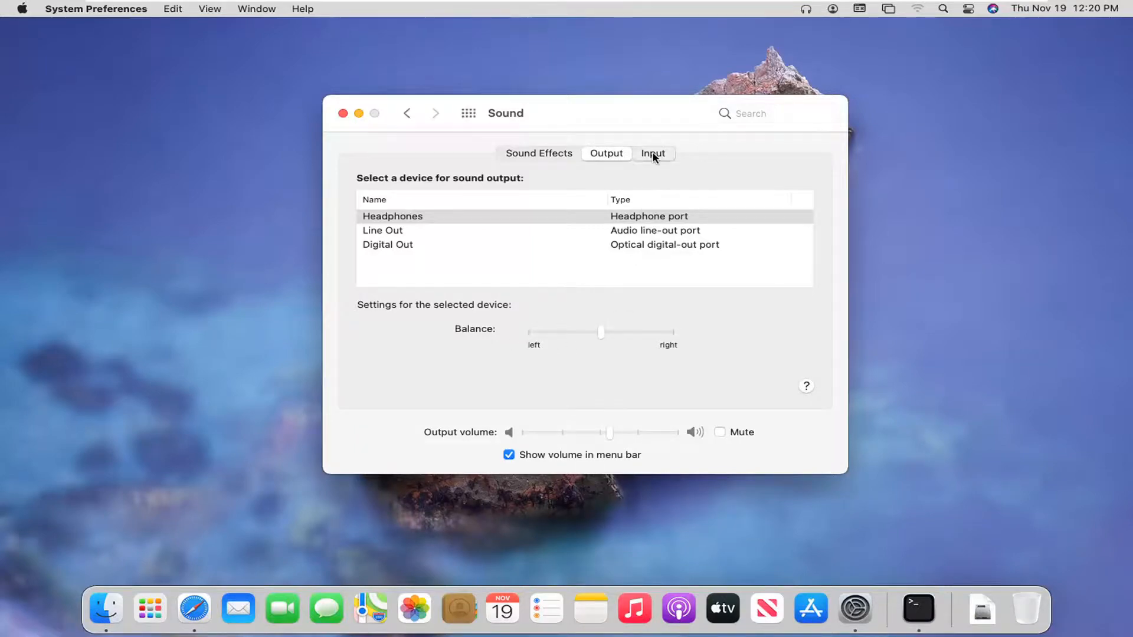
pyautogui.click(653, 154)
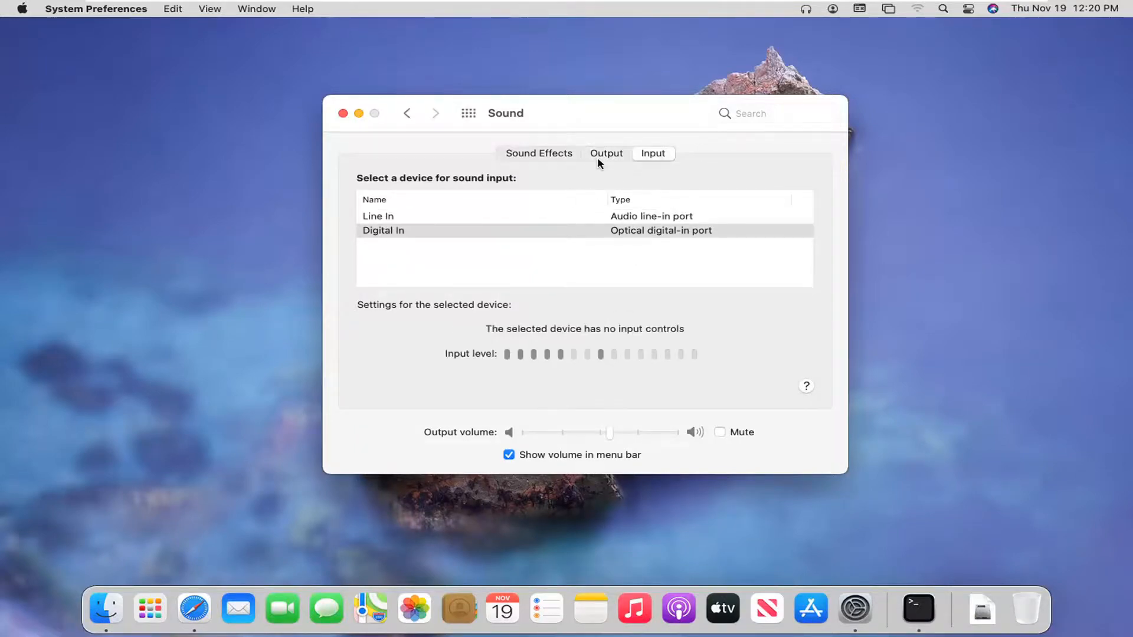
pyautogui.click(538, 153)
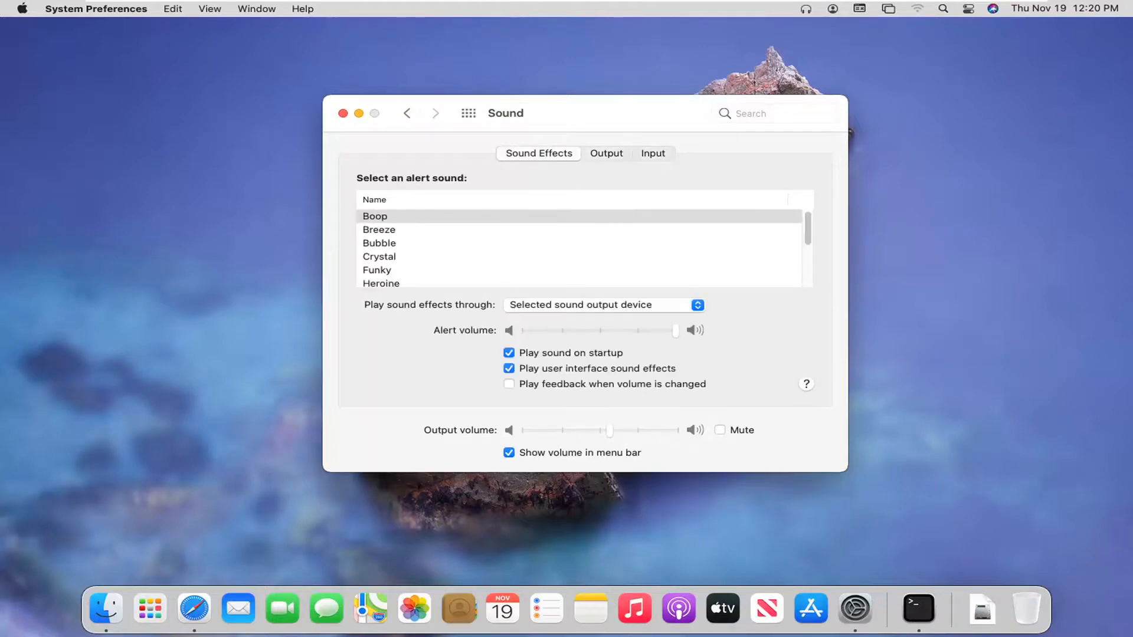
pyautogui.moveTo(461, 248)
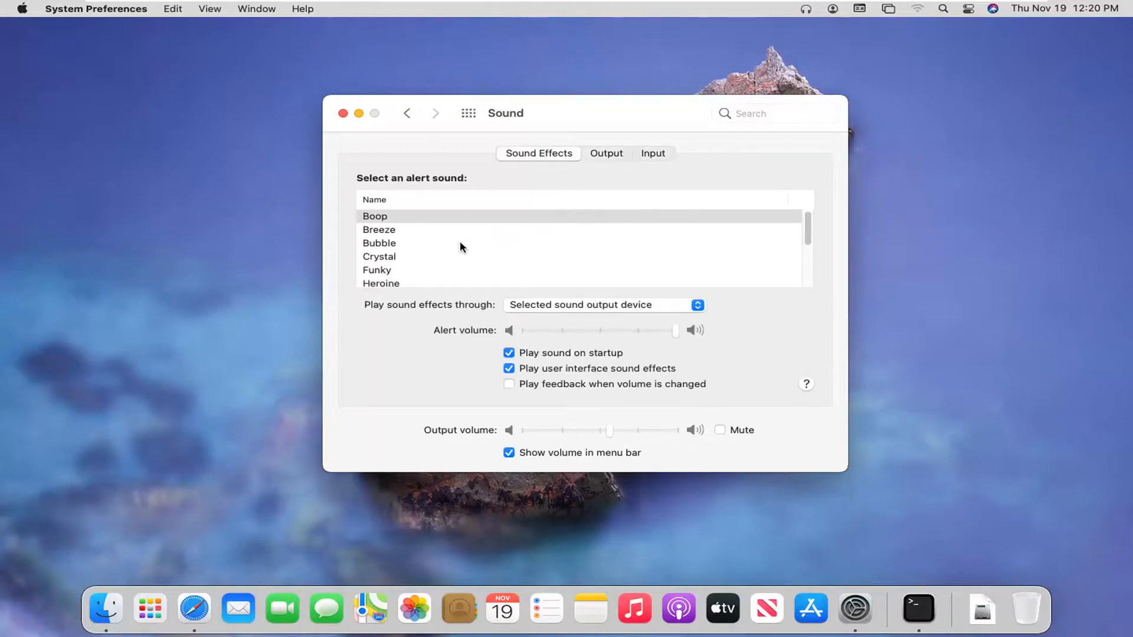
pyautogui.moveTo(353, 152)
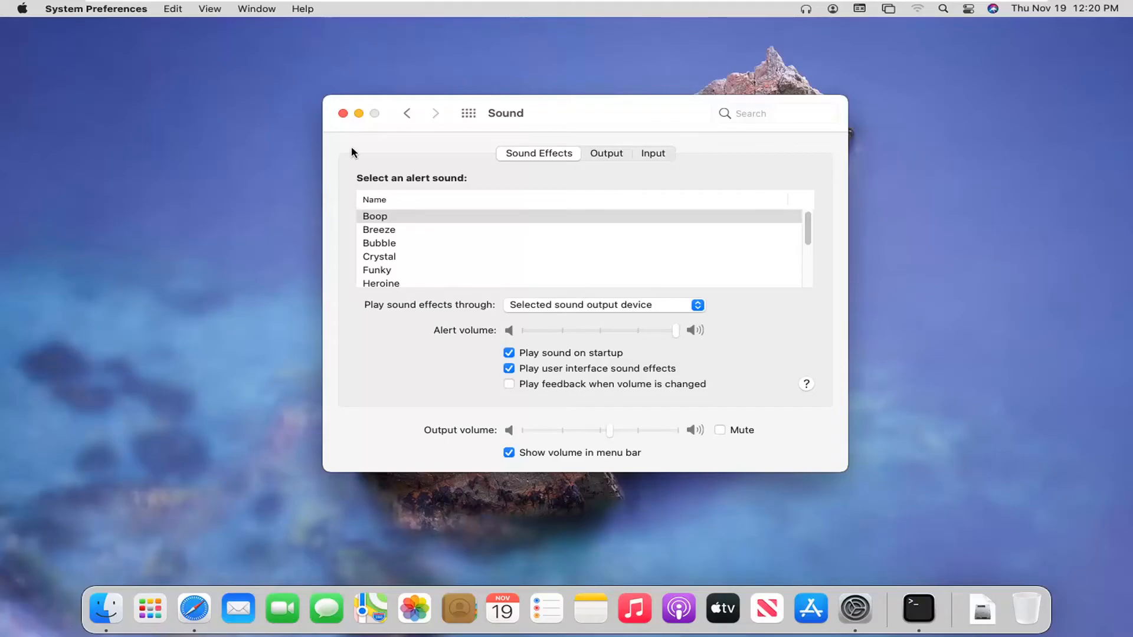